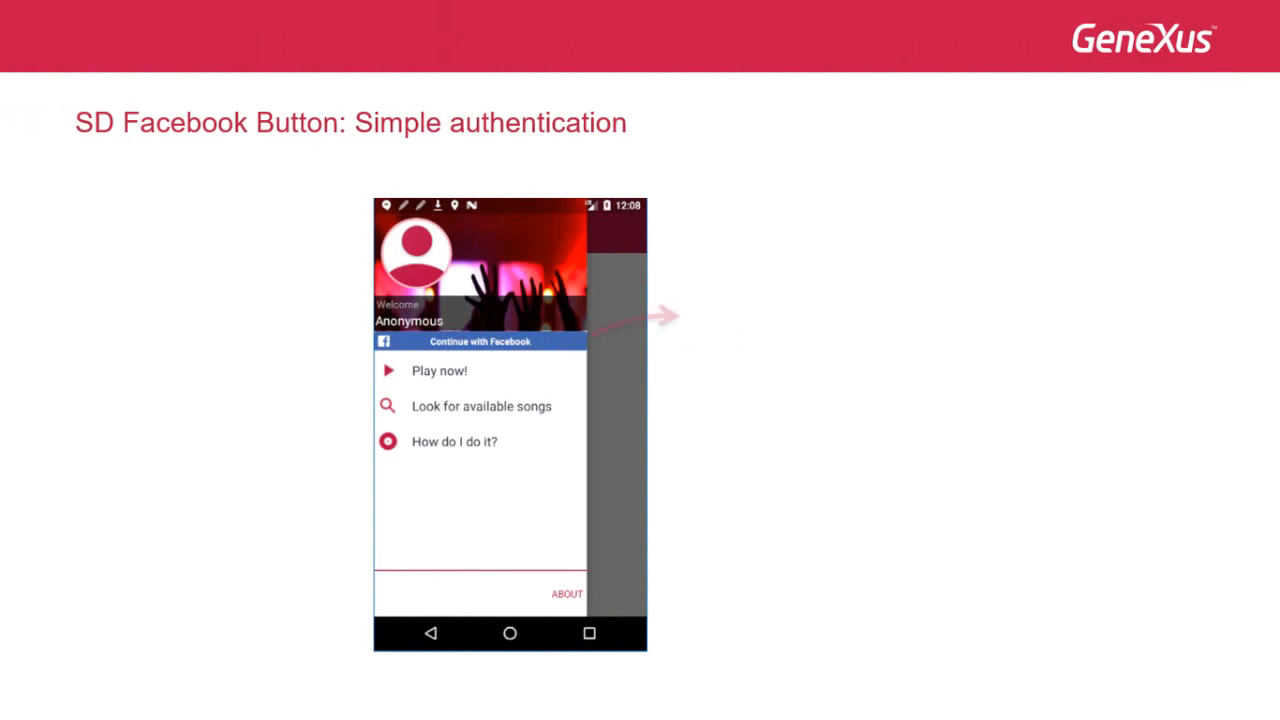
# - Reveal the remaining phone screens and the Control Info read-permissions table
pyautogui.click(480, 341)
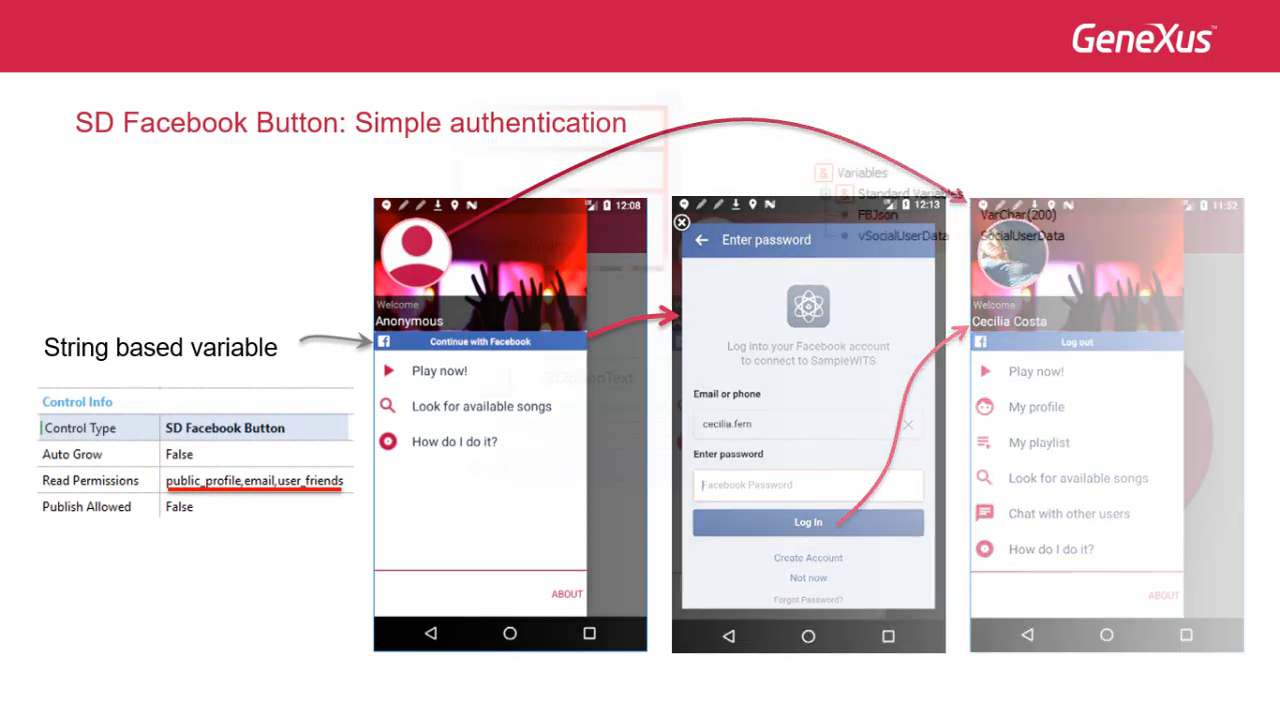
# - Advance to the Simple authentication slide and reveal the OnUserInfoUpdated event code
pyautogui.press('Right')
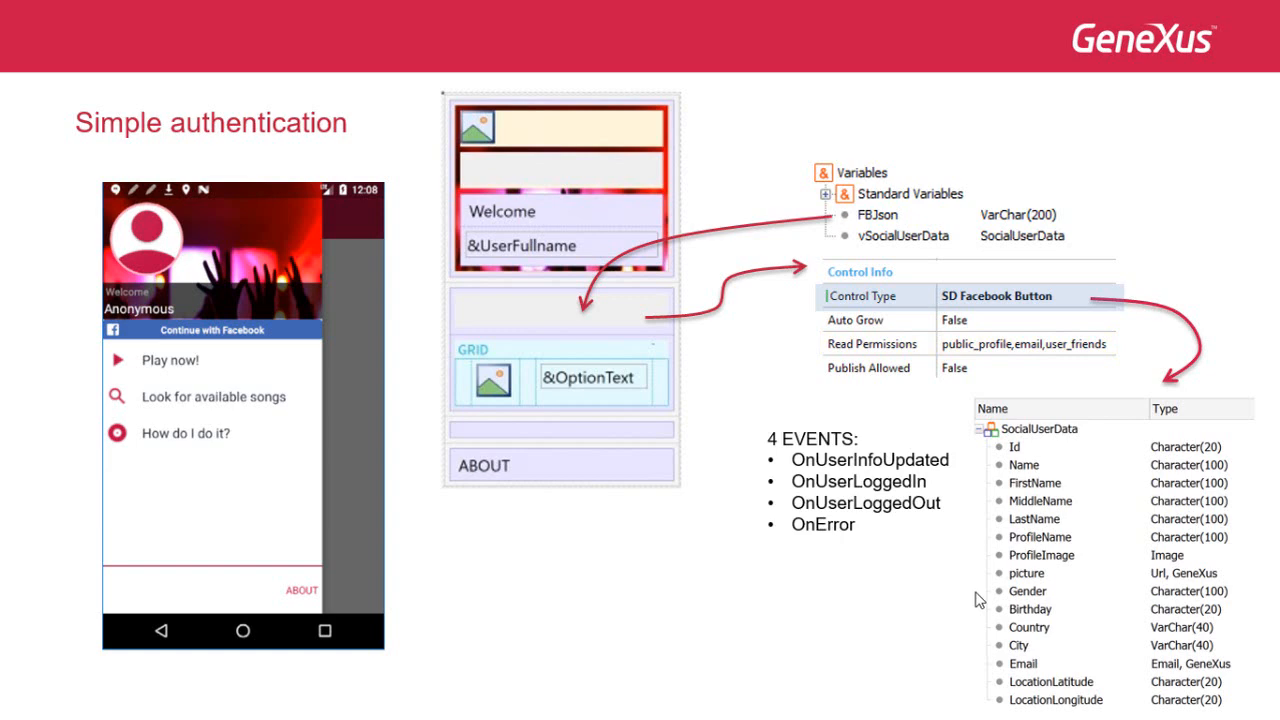
pyautogui.click(877, 214)
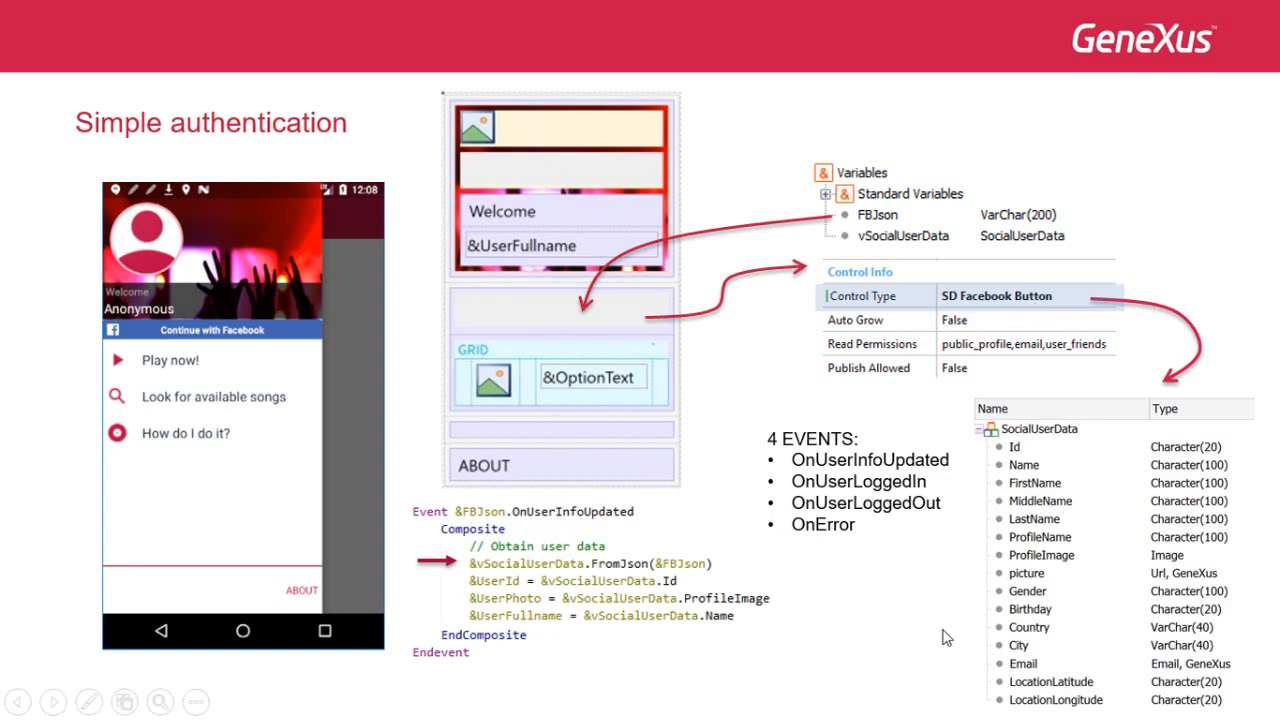
pyautogui.moveTo(878, 270)
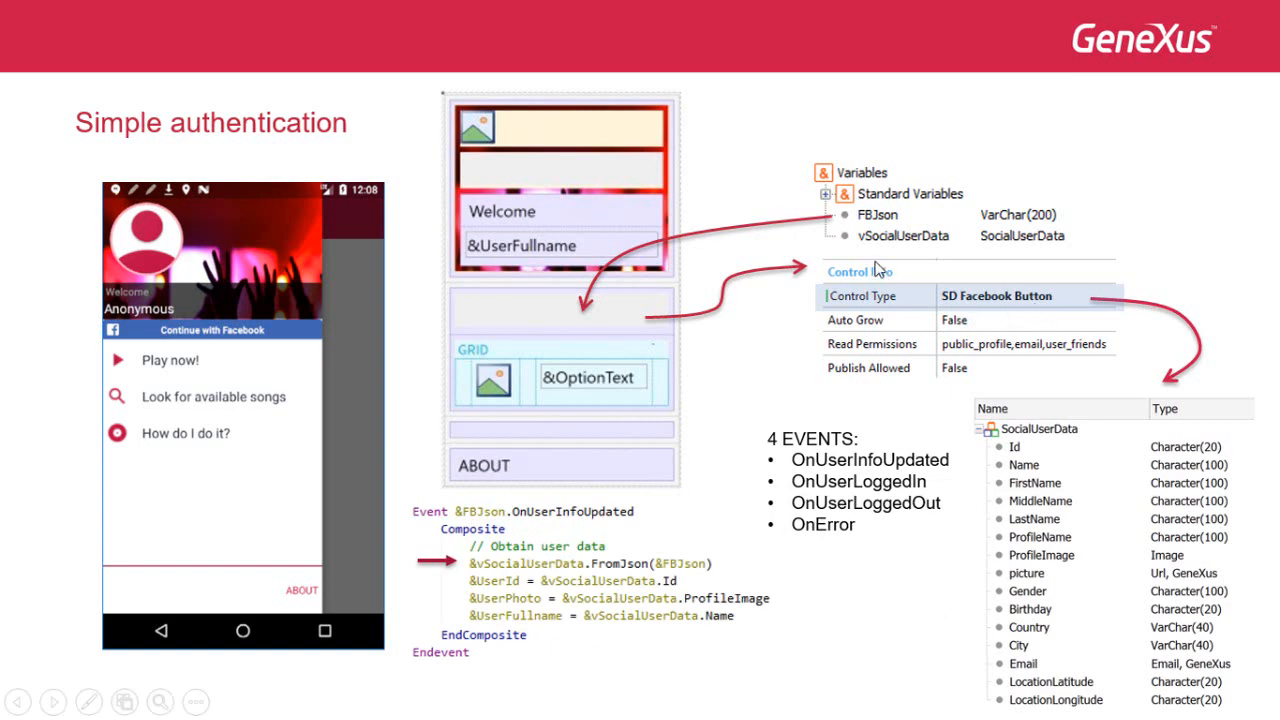
pyautogui.moveTo(1169, 345)
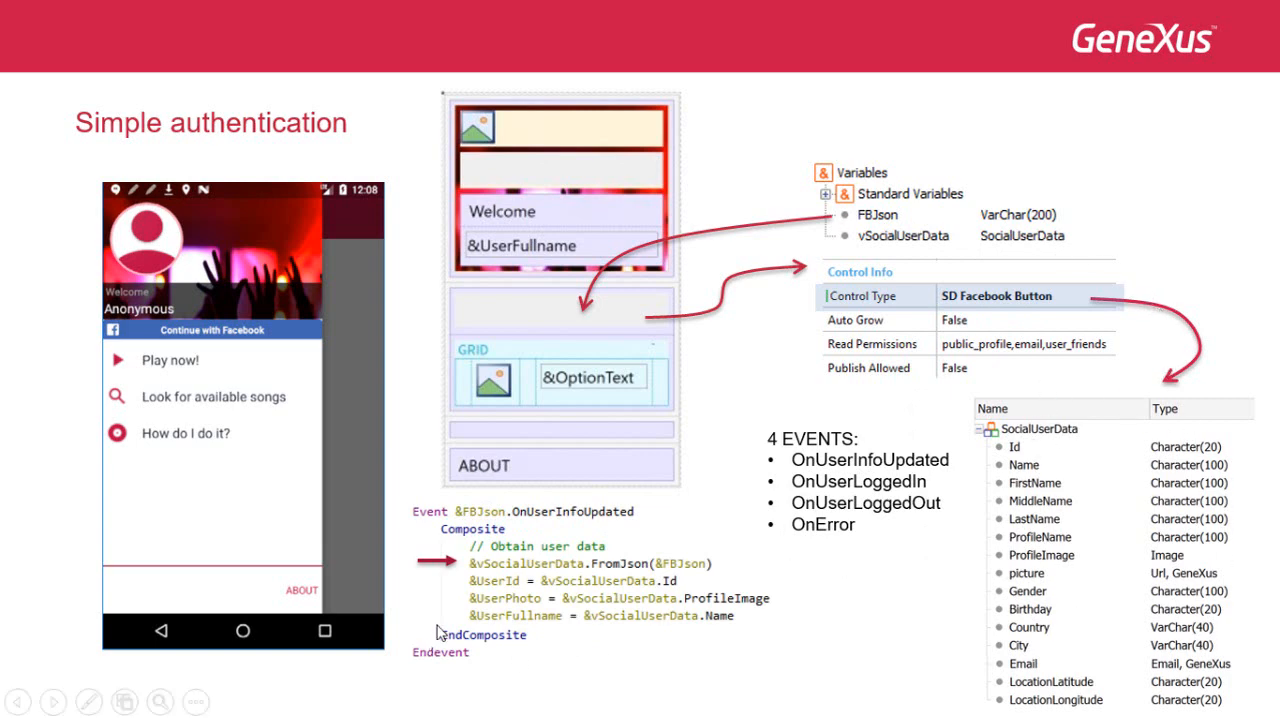
pyautogui.moveTo(630, 578)
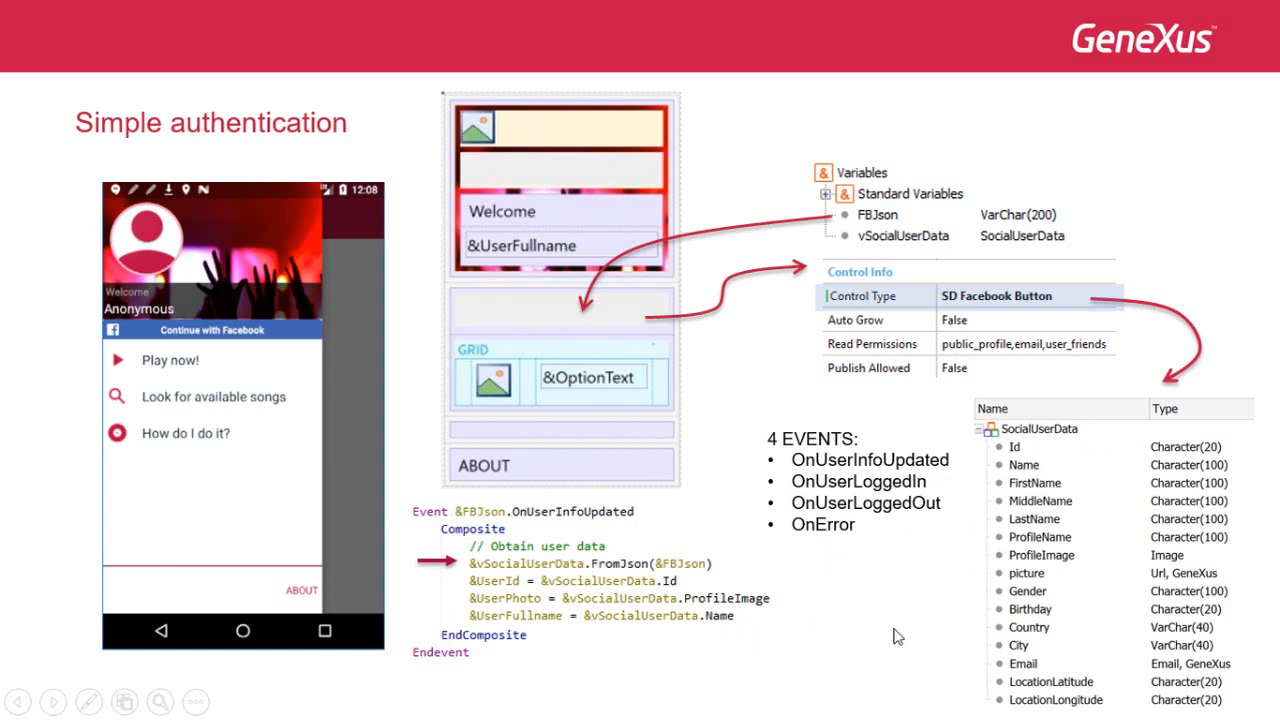
# - Highlight OnUserLoggedIn among the four events with the highlighter pen
pyautogui.doubleClick(858, 481)
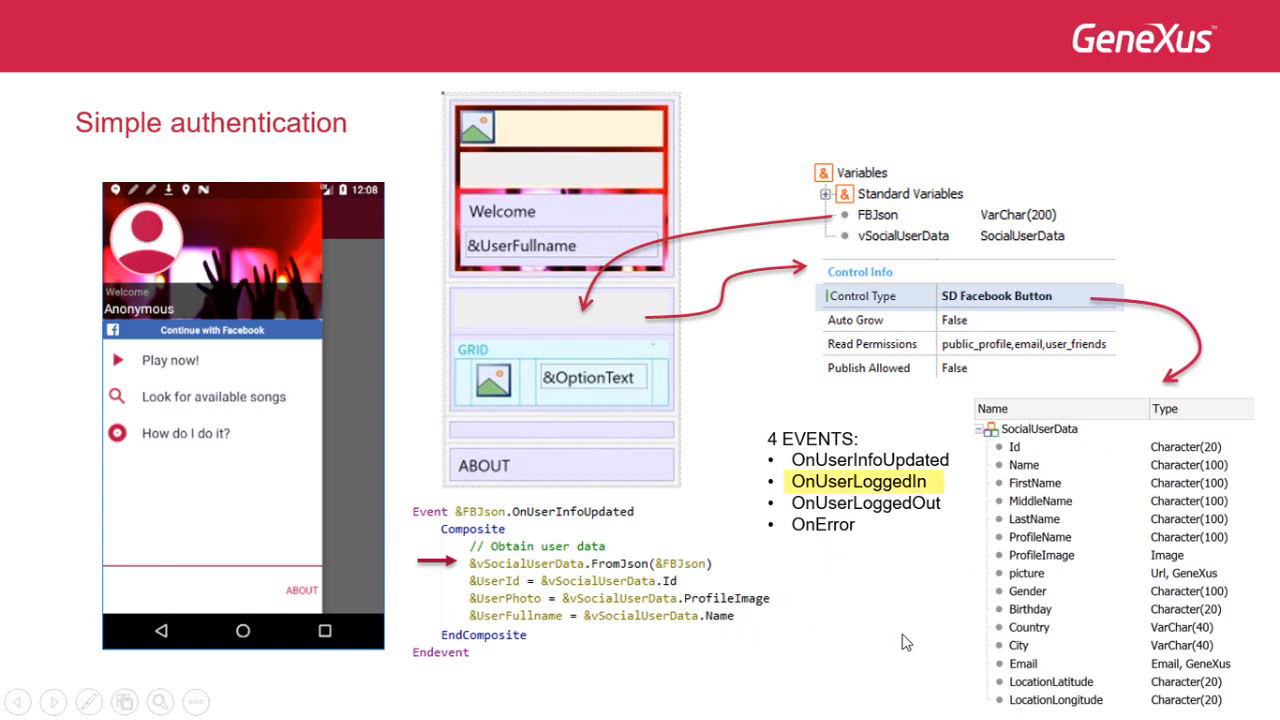